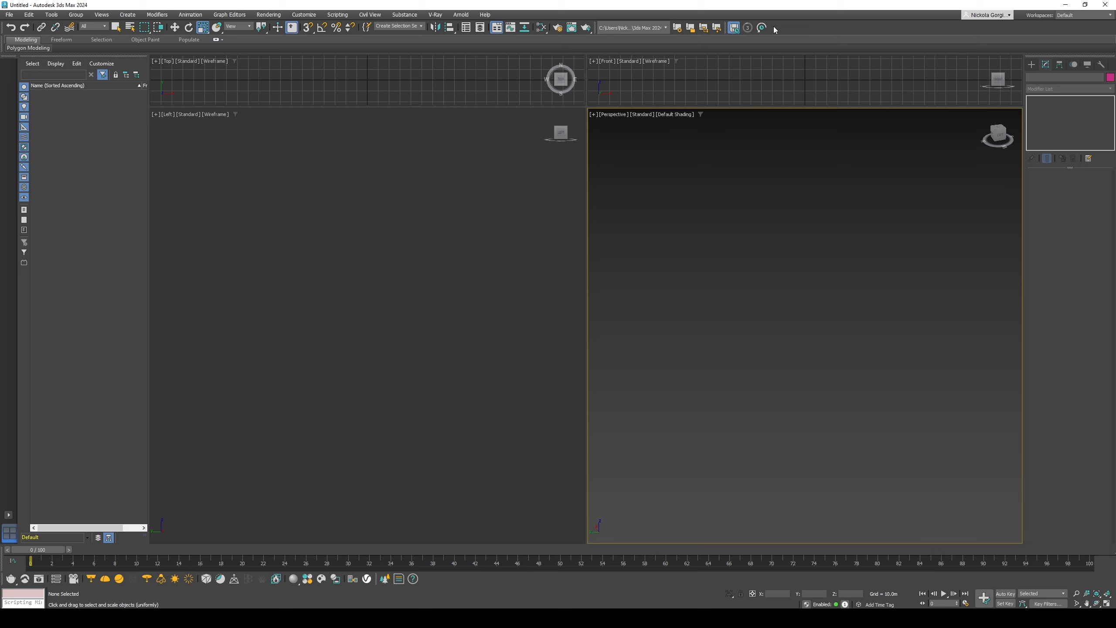
Create a 2.0m by 1.5m plane with 60 length and width segments in the Left viewport.
{"action": "left_click", "coordinate": [1030, 64]}
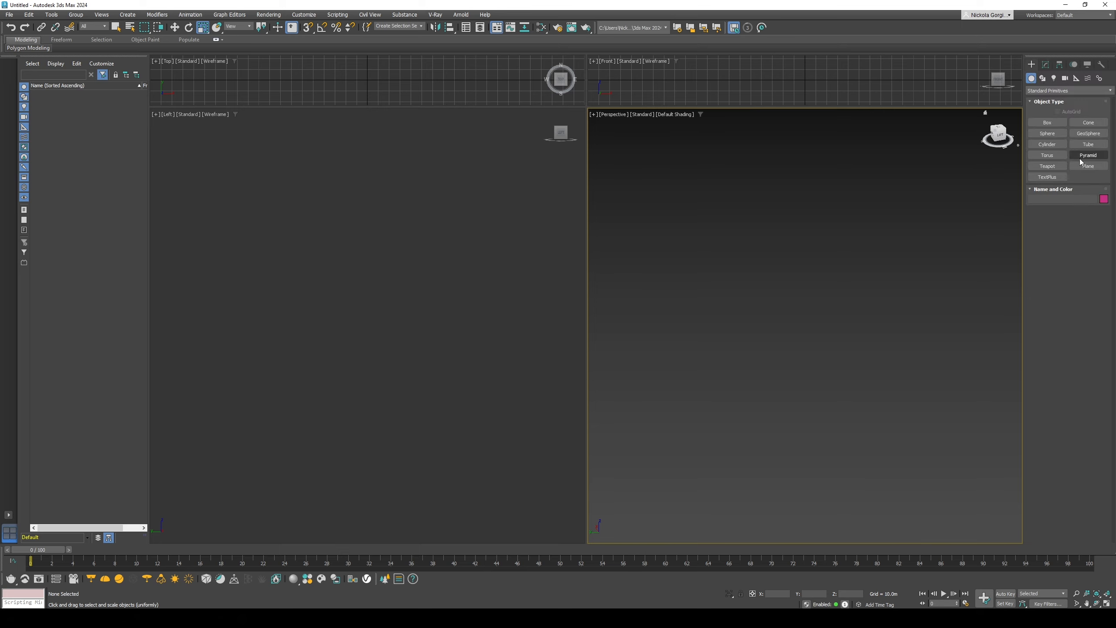
{"action": "left_click", "coordinate": [1087, 166]}
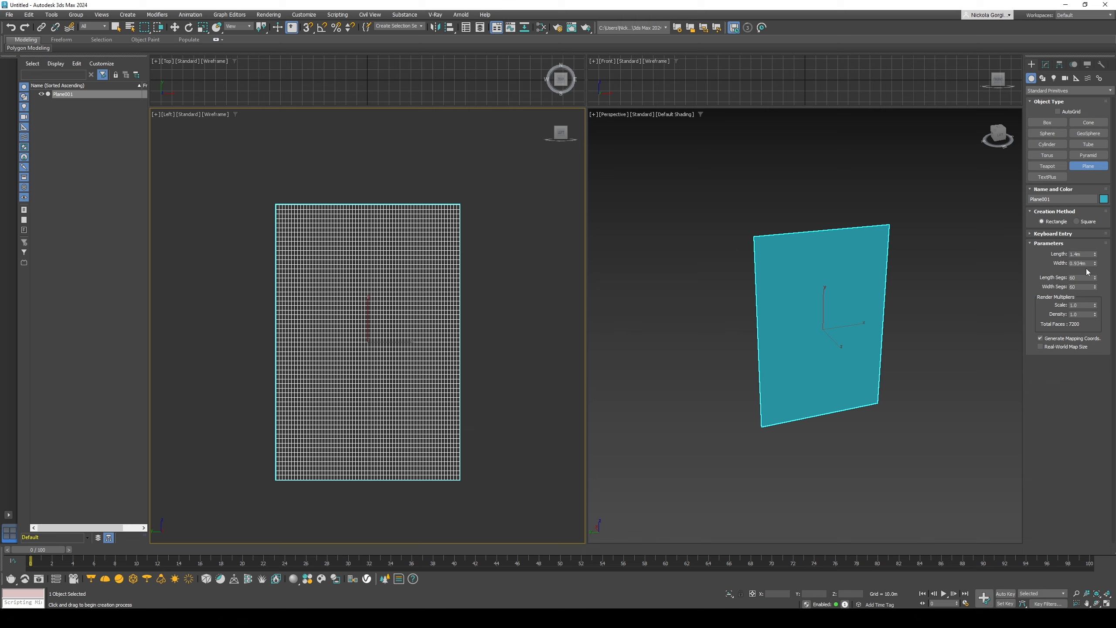
{"action": "triple_click", "coordinate": [1077, 254]}
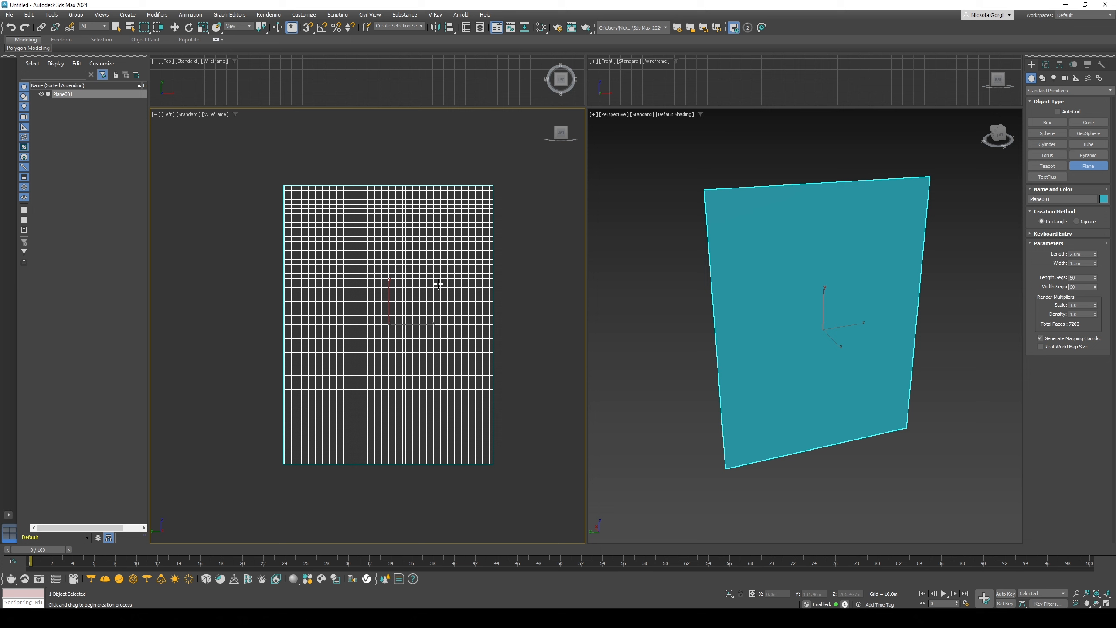
Draw a thin box rod along the plane's top edge, then reselect the plane.
{"action": "left_click", "coordinate": [1046, 123]}
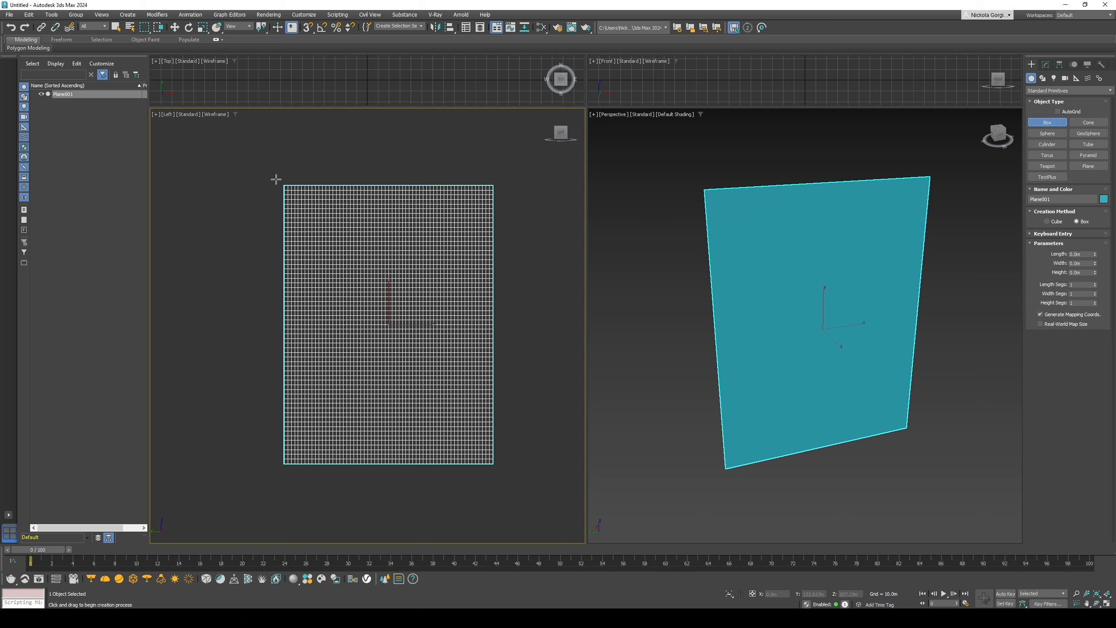
{"action": "left_click_drag", "start_coordinate": [277, 185], "coordinate": [495, 191]}
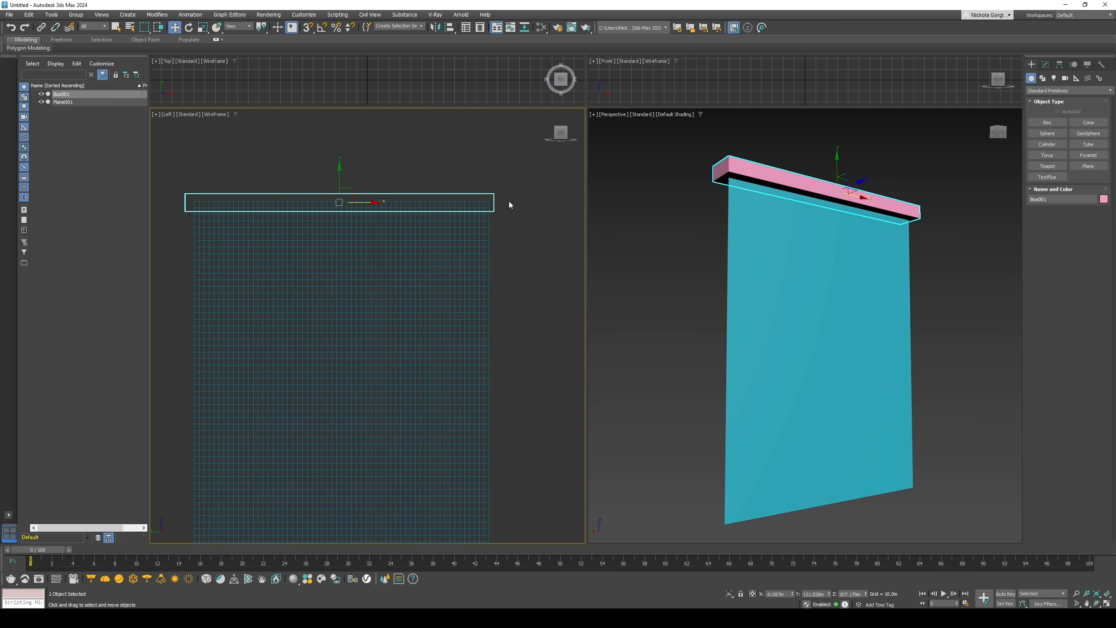
{"action": "left_click", "coordinate": [63, 101]}
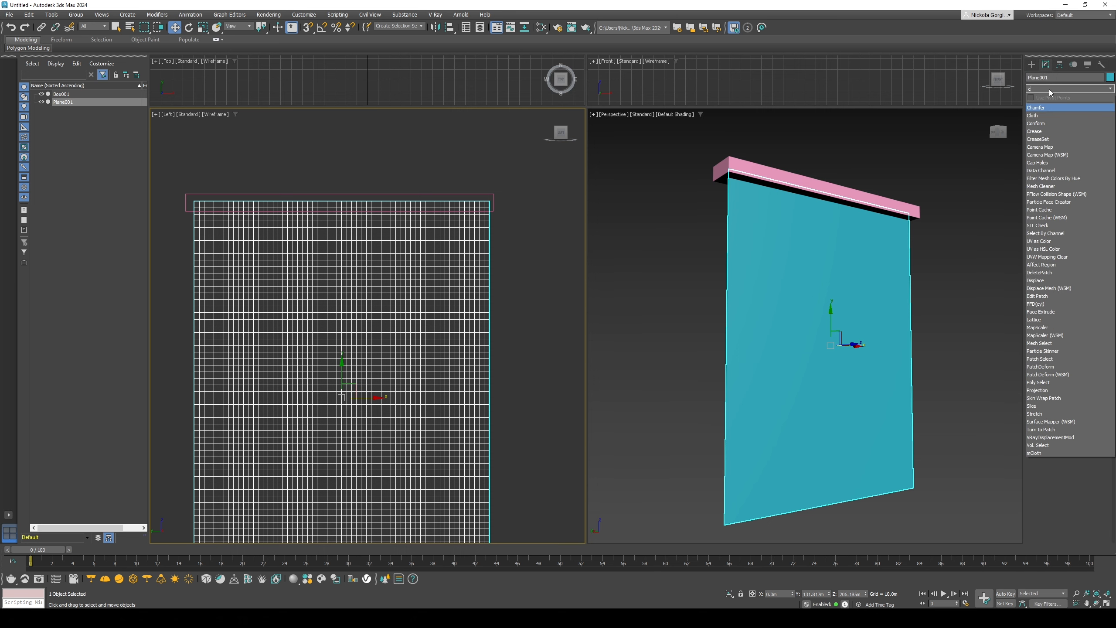
Add a Cloth modifier, set Plane001 as a Cloth object, and expand the modifier stack.
{"action": "left_click", "coordinate": [1033, 115]}
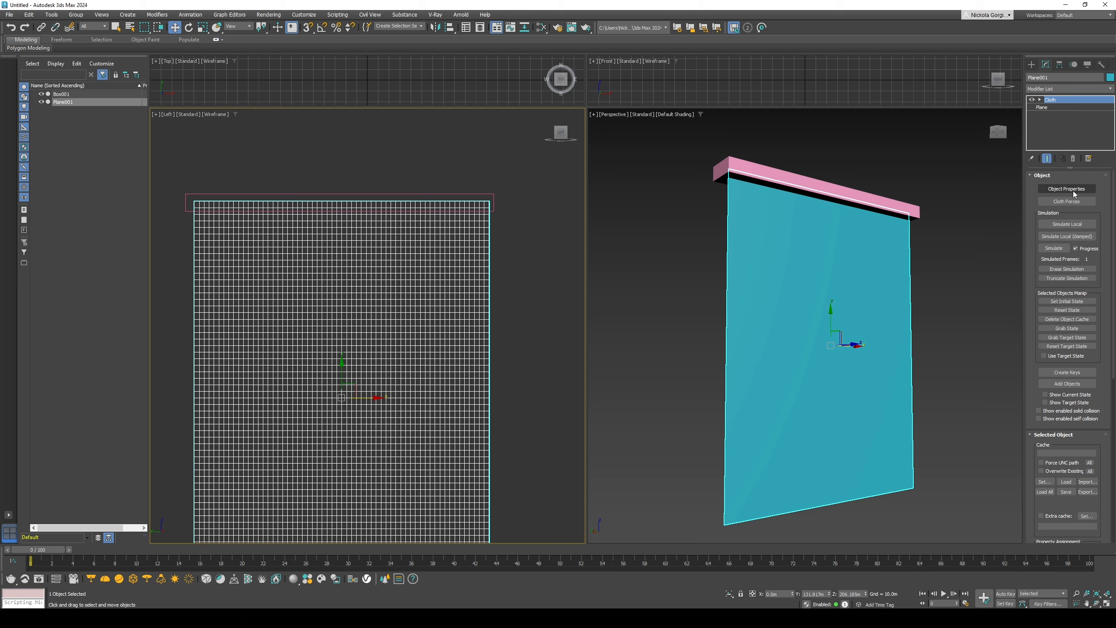
{"action": "left_click", "coordinate": [1067, 189]}
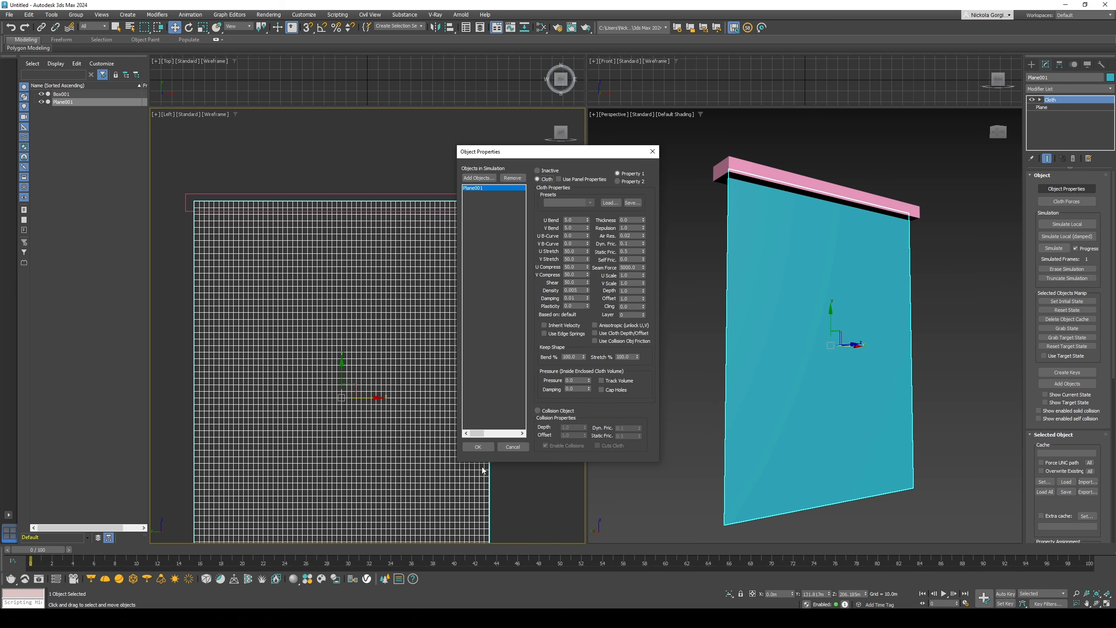
{"action": "left_click", "coordinate": [477, 446]}
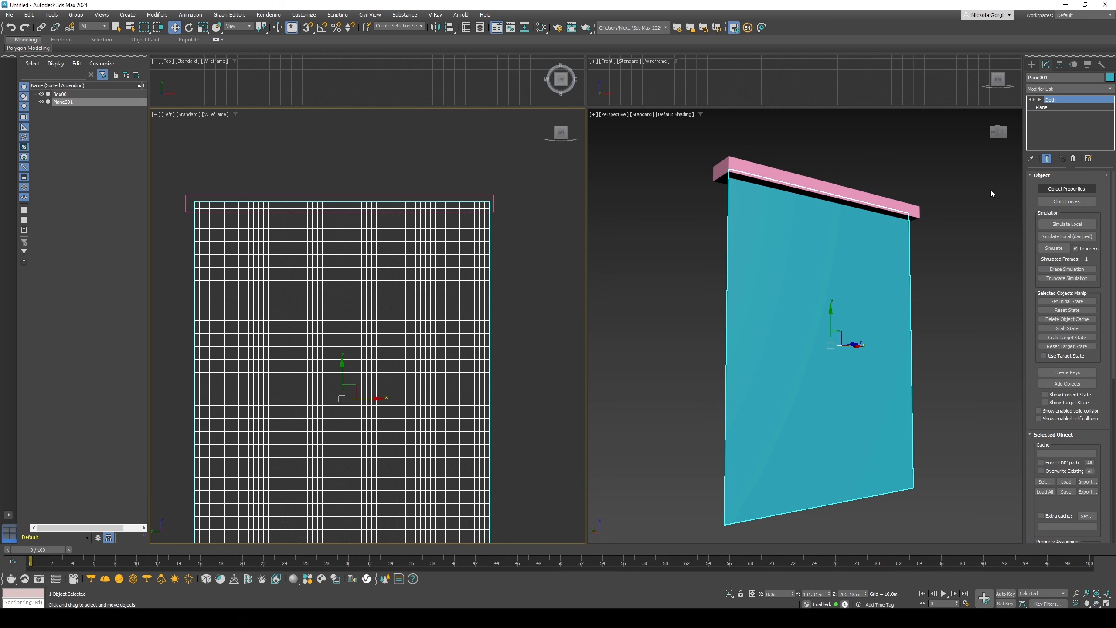
{"action": "left_click", "coordinate": [1038, 100]}
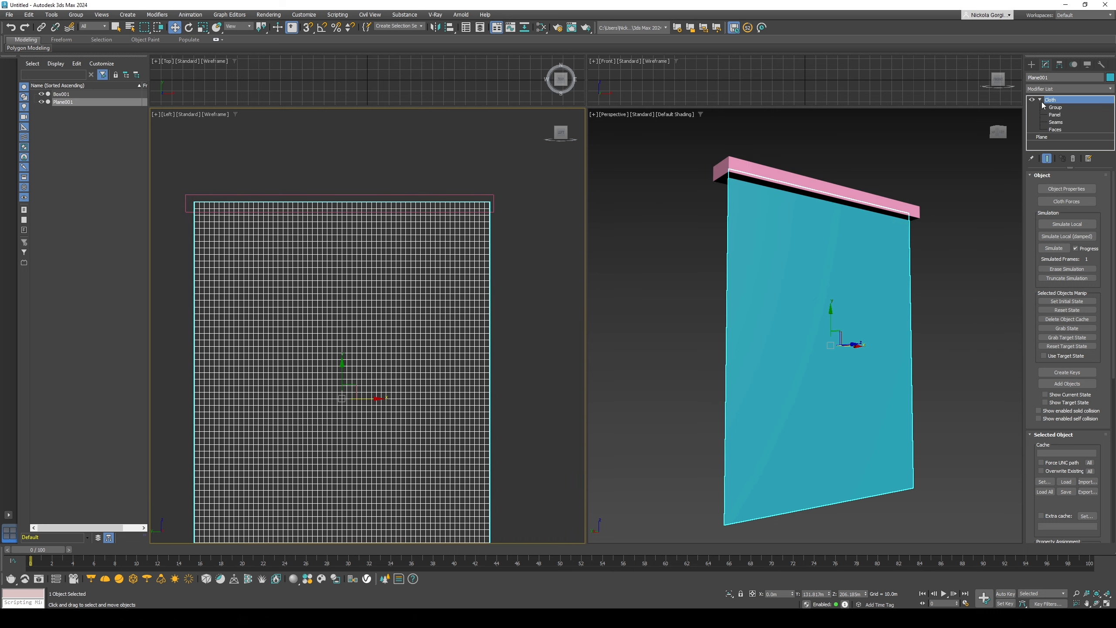
Group the top vertices as Group001 and node-tie them to Box001.
{"action": "left_click", "coordinate": [1054, 107]}
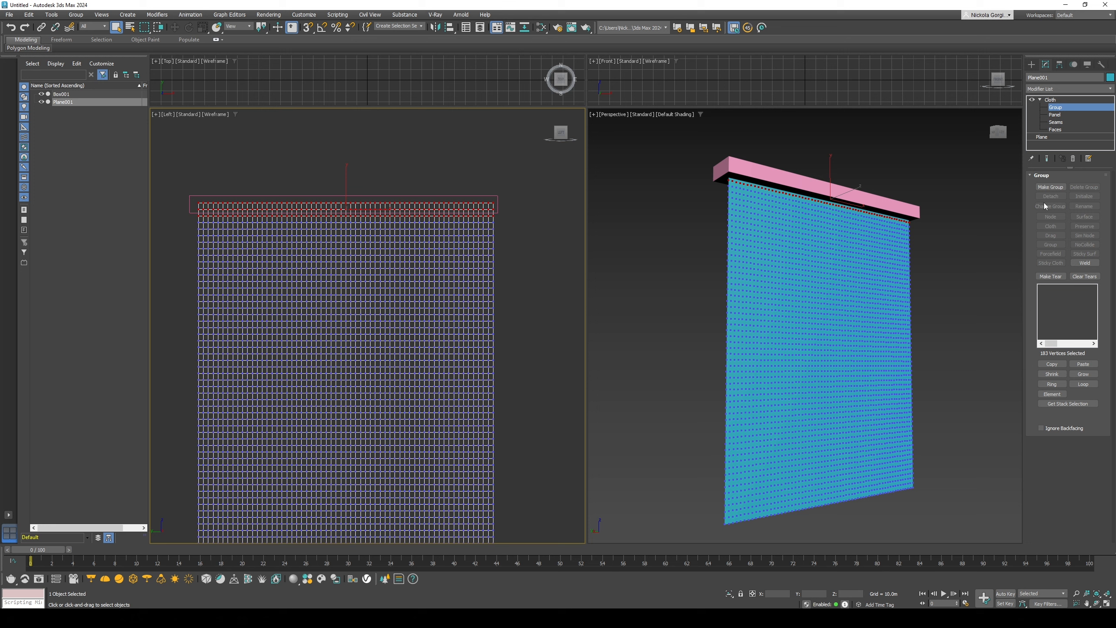
{"action": "left_click", "coordinate": [1049, 187]}
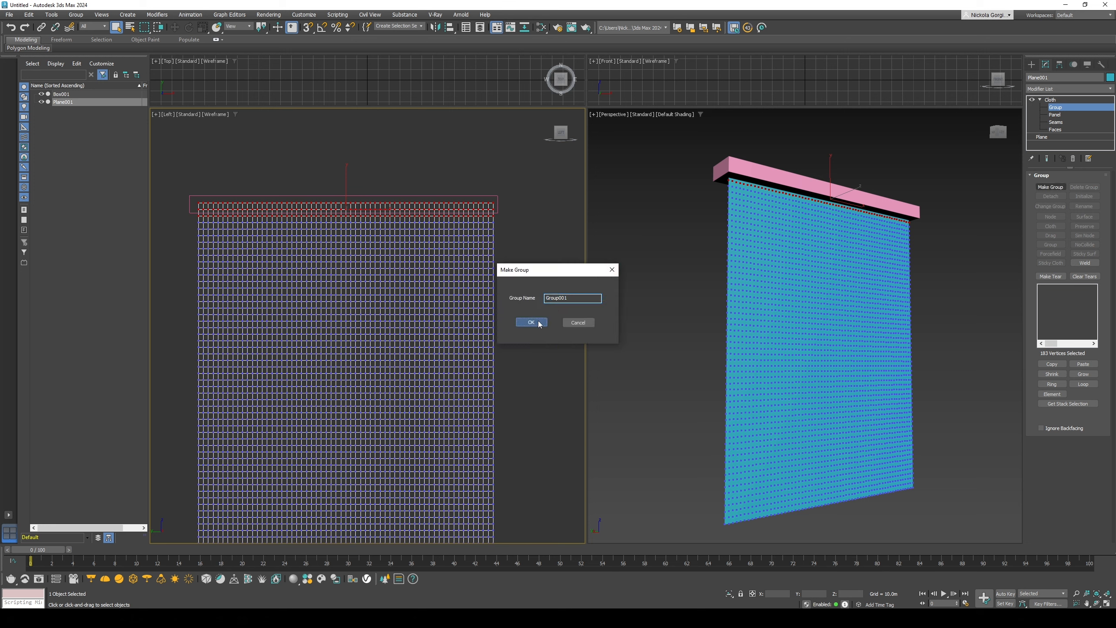
{"action": "left_click", "coordinate": [530, 322]}
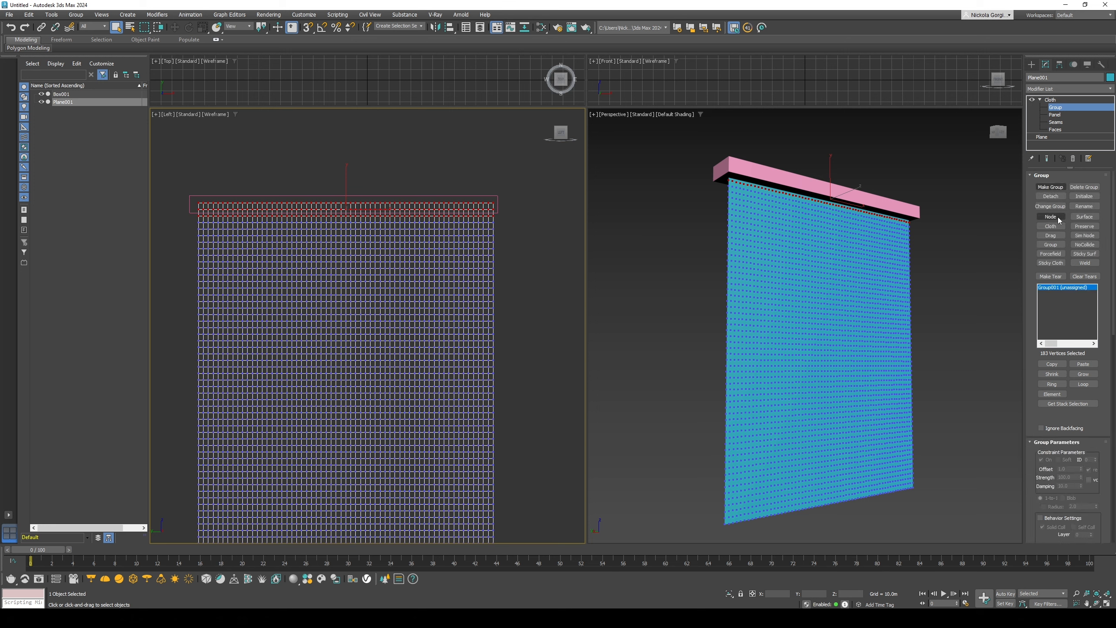
{"action": "left_click", "coordinate": [1050, 217]}
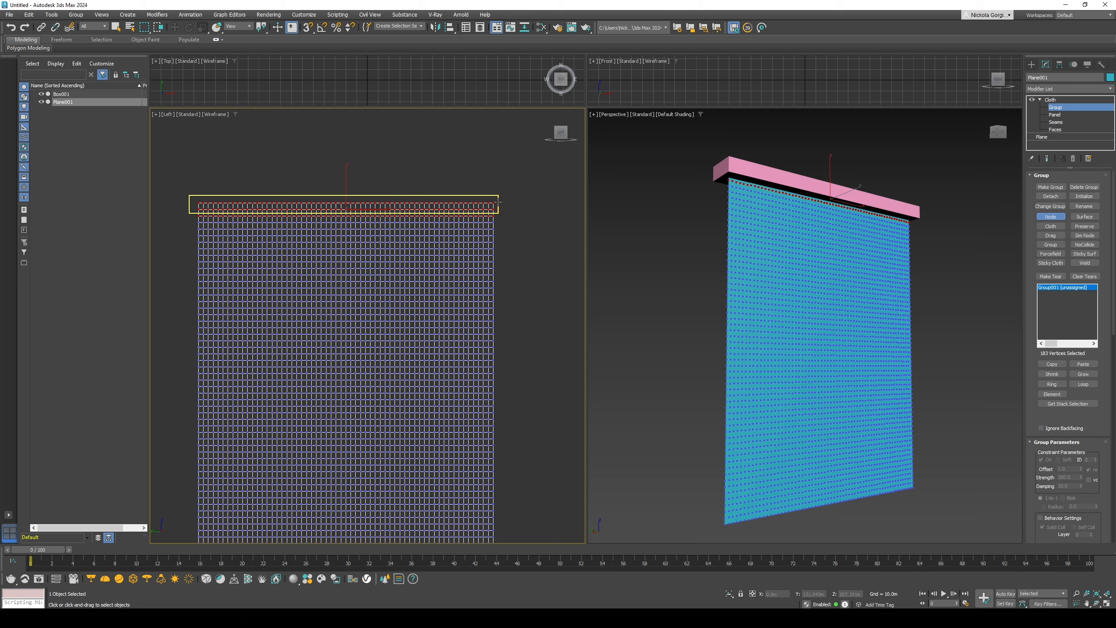
{"action": "left_click", "coordinate": [1049, 216]}
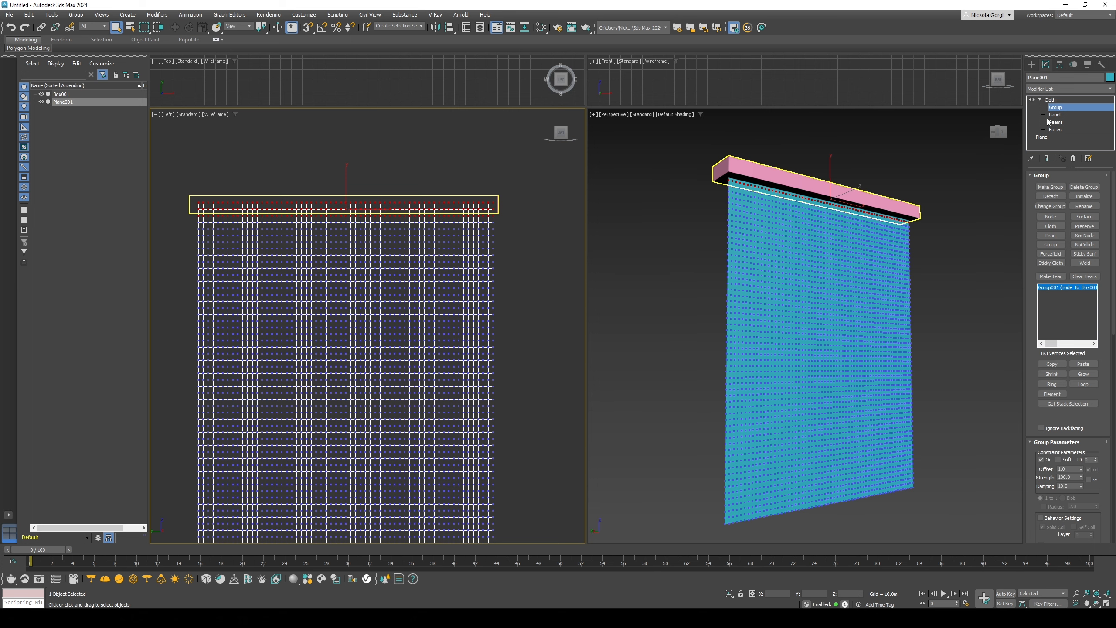
{"action": "left_click", "coordinate": [1050, 100]}
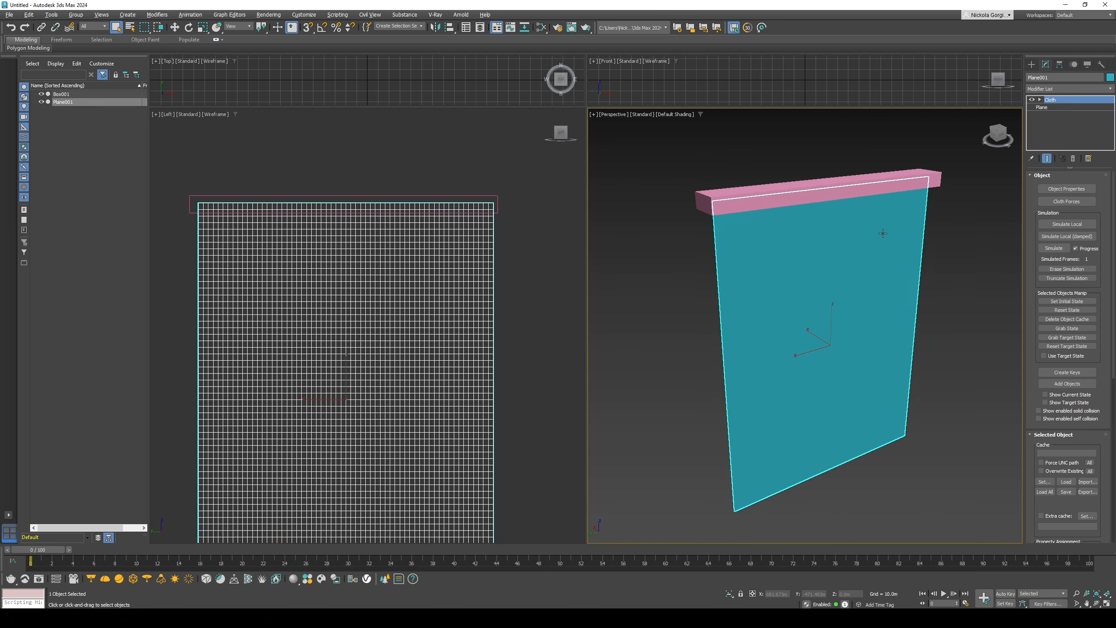
Run Simulate Local on Plane001, then select the Box001 rod during simulation.
{"action": "left_click", "coordinate": [61, 94]}
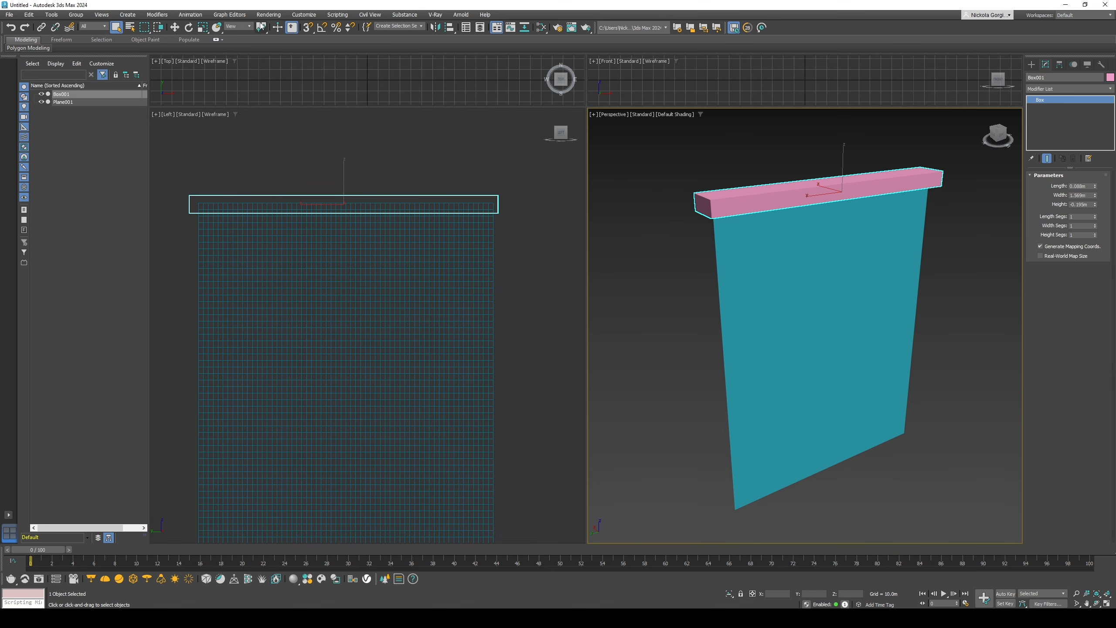
{"action": "left_click", "coordinate": [745, 253]}
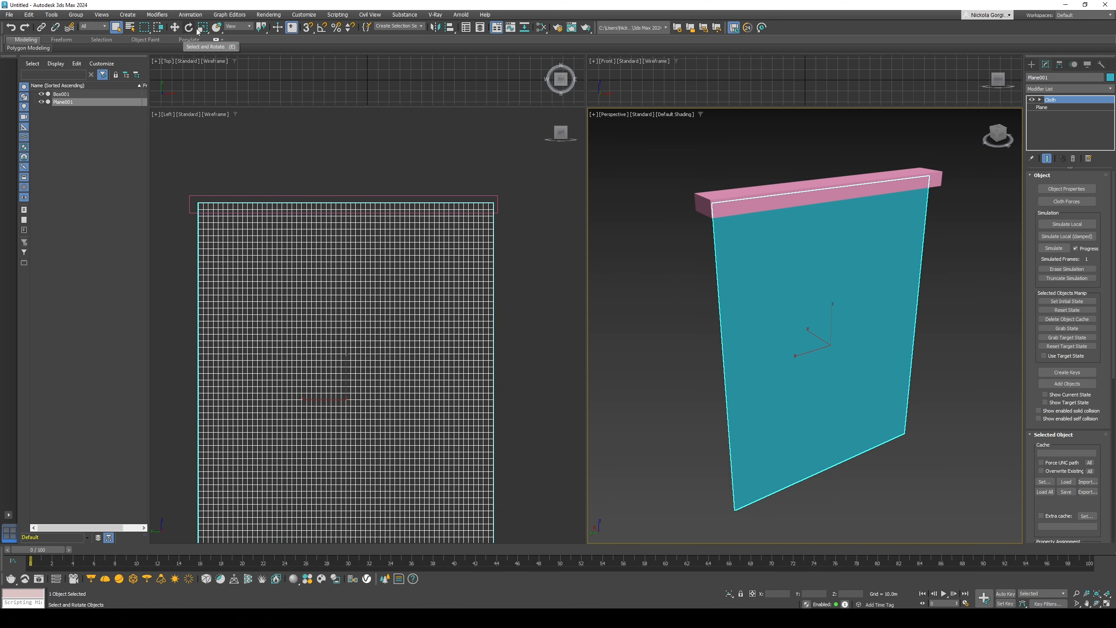
{"action": "mouse_move", "coordinate": [1066, 188]}
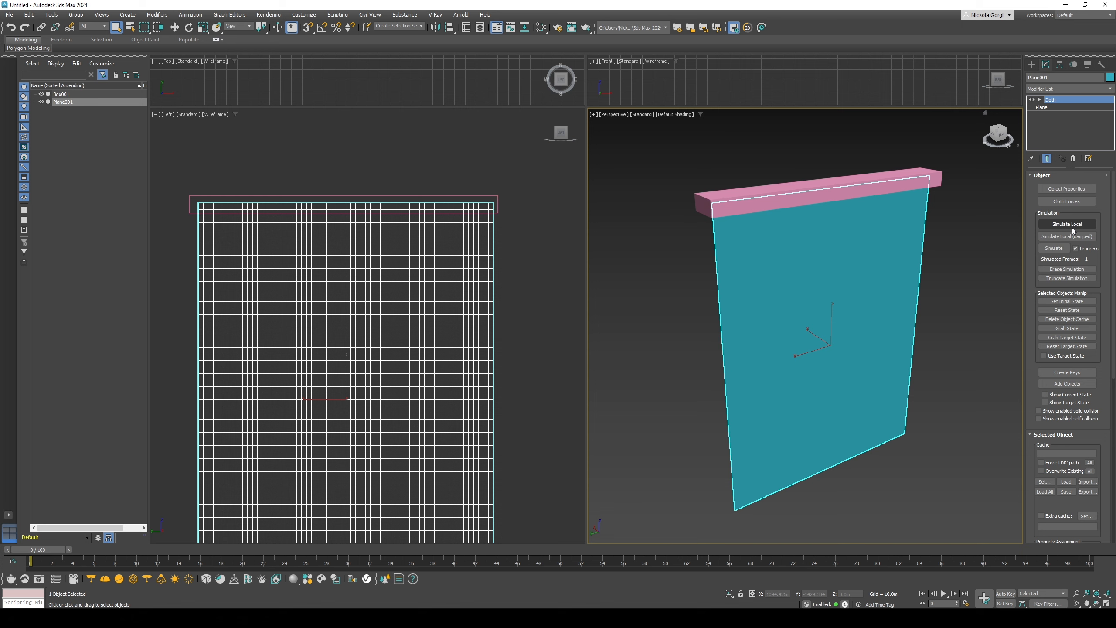
{"action": "left_click", "coordinate": [1066, 224]}
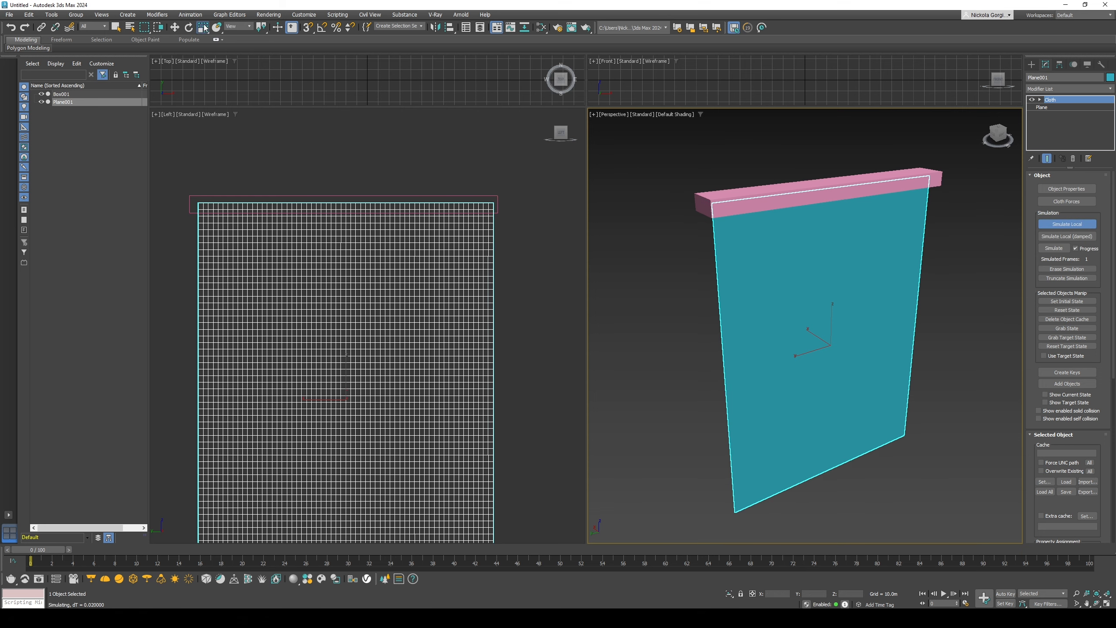
{"action": "left_click", "coordinate": [61, 93]}
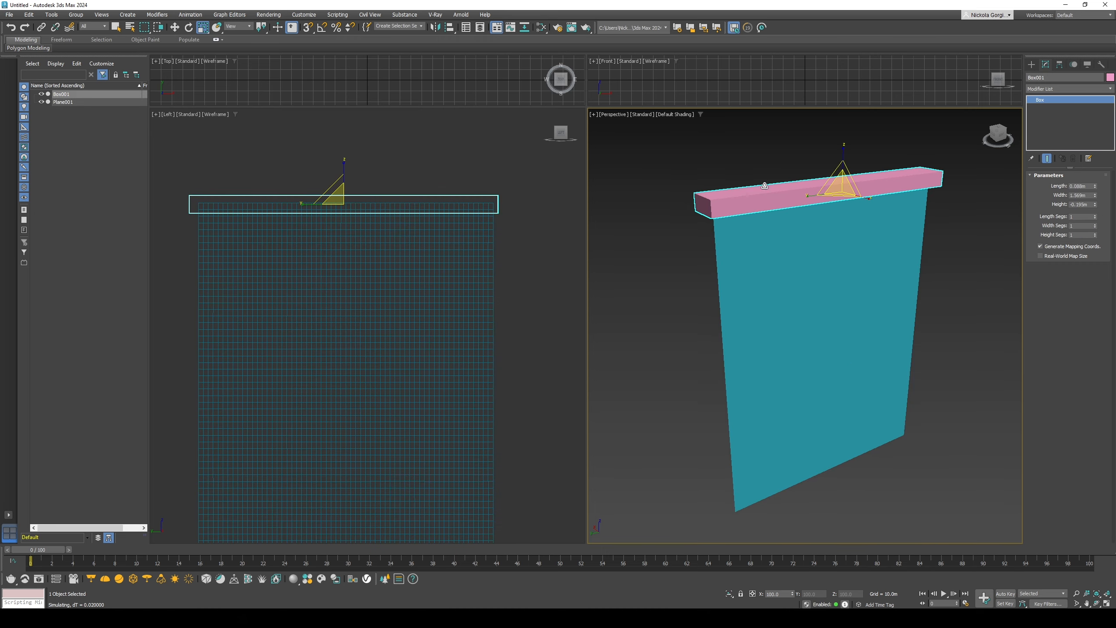